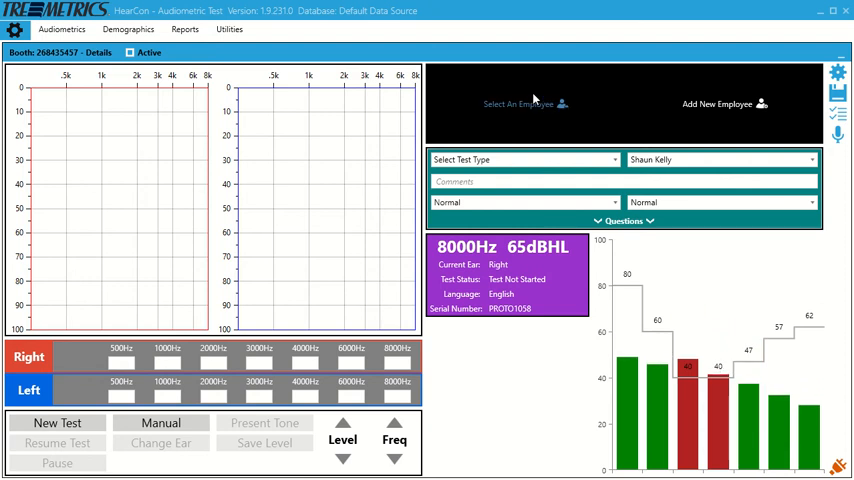
{"action": "left_click", "coordinate": [524, 104]}
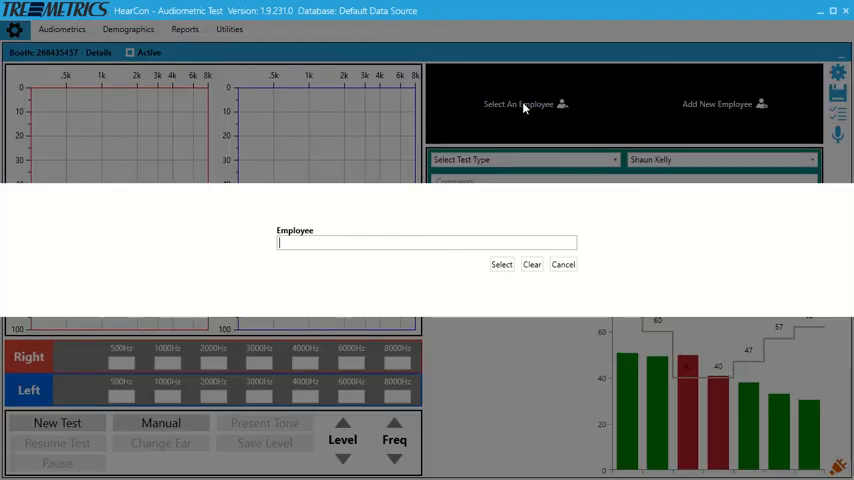
{"action": "type", "text": "kelly"}
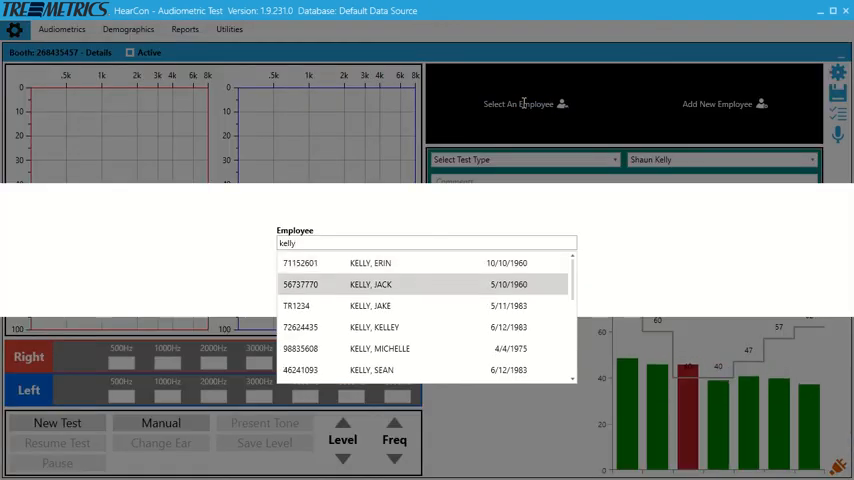
{"action": "scroll", "scroll_direction": "down", "scroll_amount": 3}
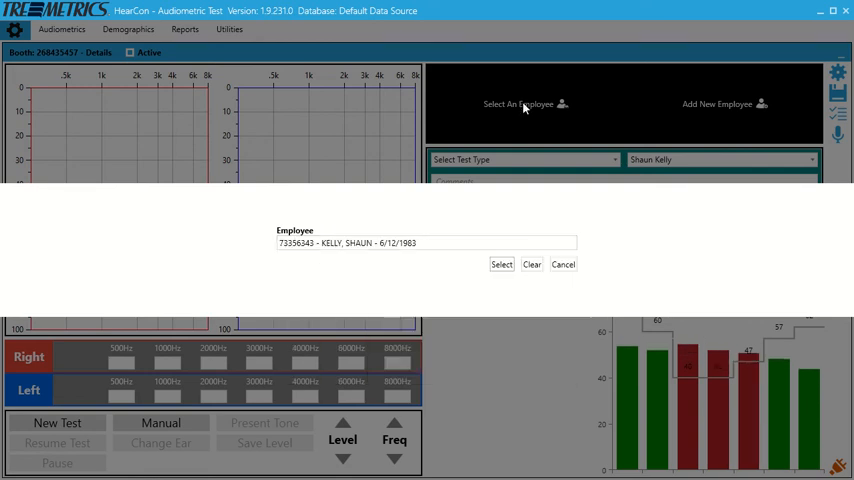
{"action": "left_click", "coordinate": [500, 264]}
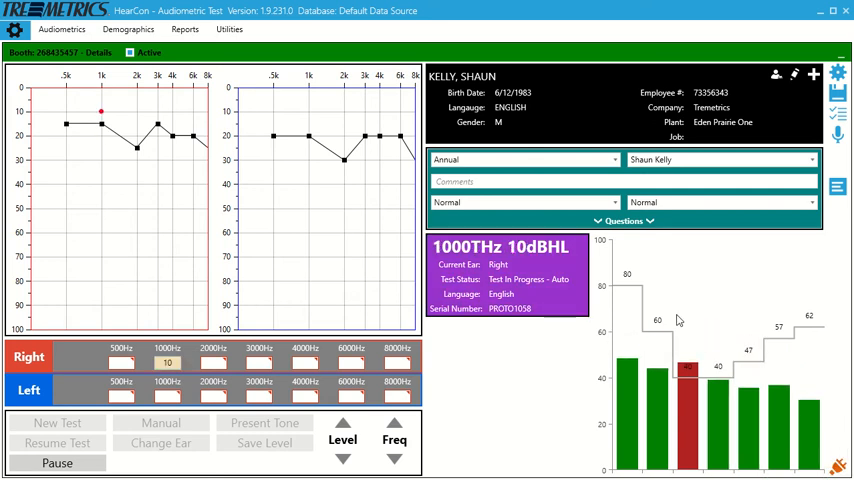
Step: Respond to the Annual automatic test tones through the right-ear frequencies into the left ear
{"action": "left_click", "coordinate": [342, 458]}
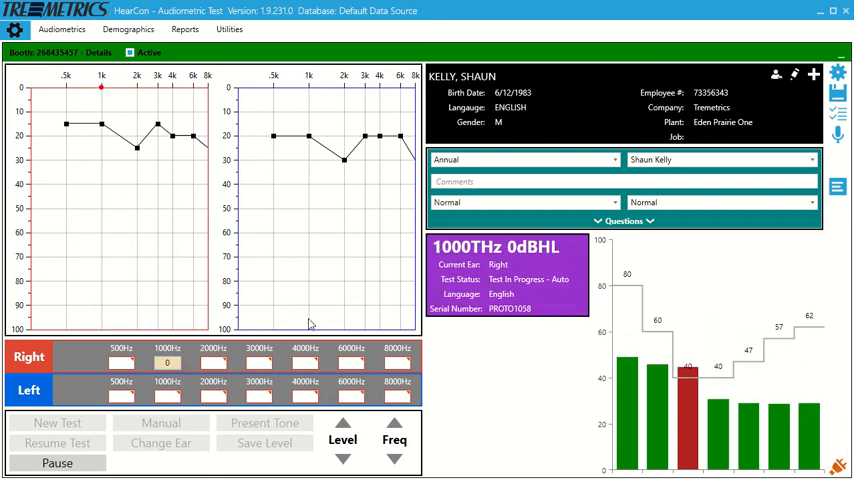
{"action": "left_click", "coordinate": [342, 424]}
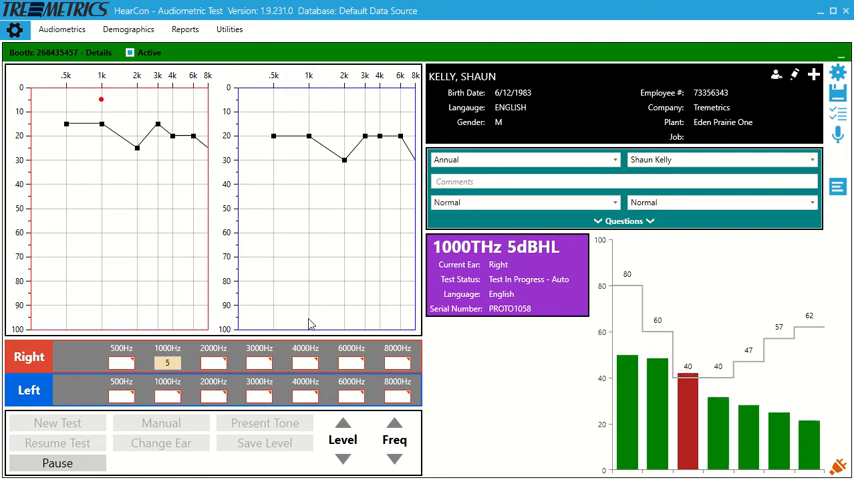
{"action": "left_click", "coordinate": [342, 460]}
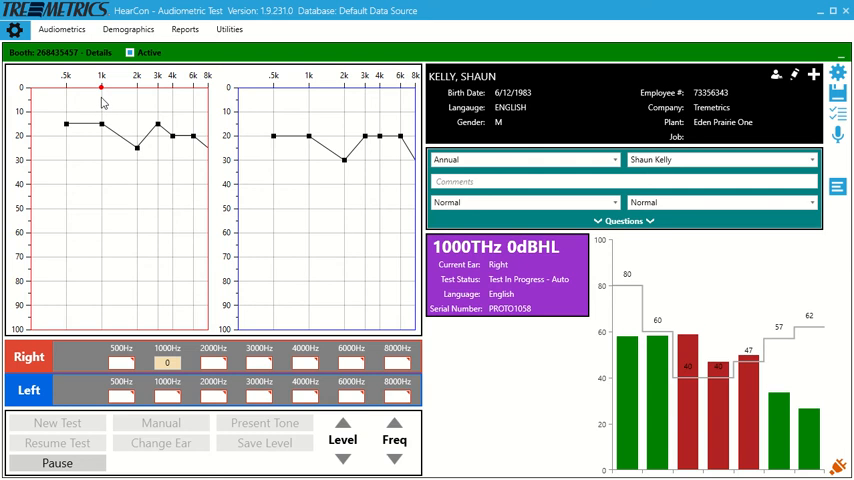
{"action": "left_click", "coordinate": [342, 424]}
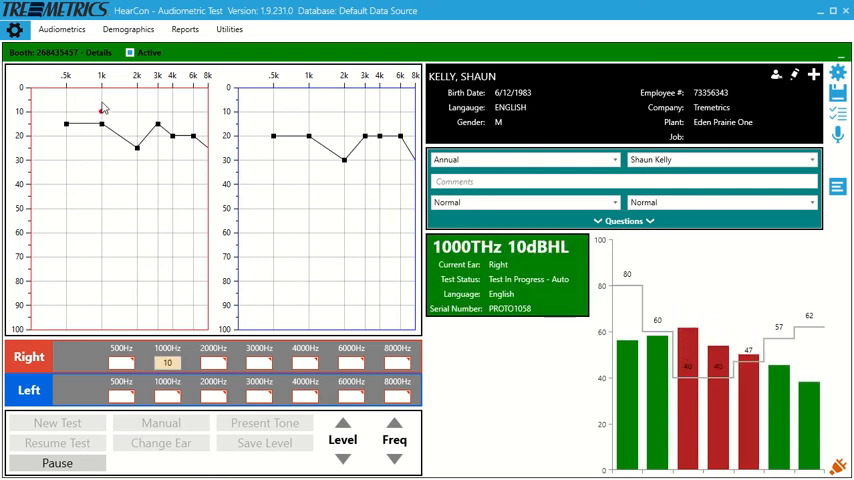
{"action": "left_click", "coordinate": [394, 458]}
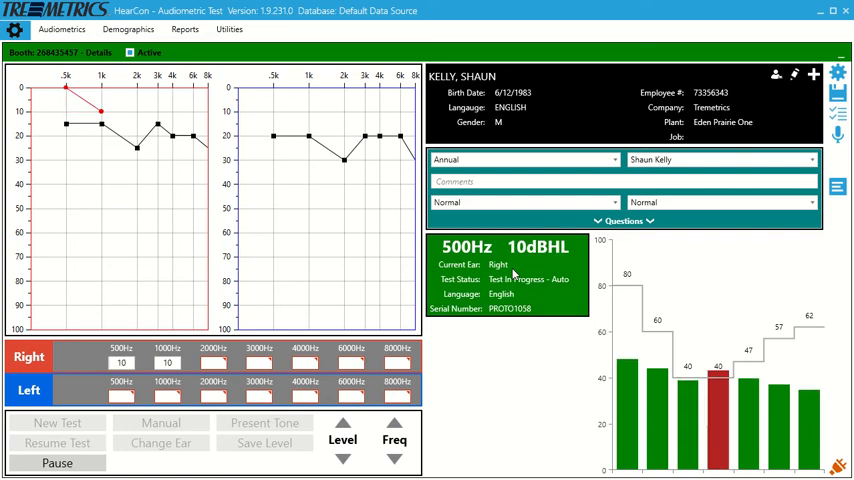
{"action": "left_click", "coordinate": [342, 458]}
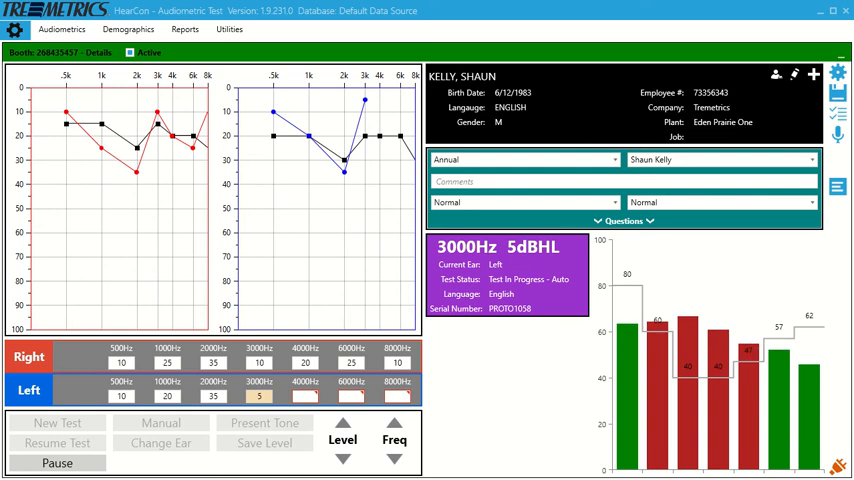
Step: Enter the comment 'Test' and set the otoscopic result to Normal
{"action": "left_click", "coordinate": [344, 458]}
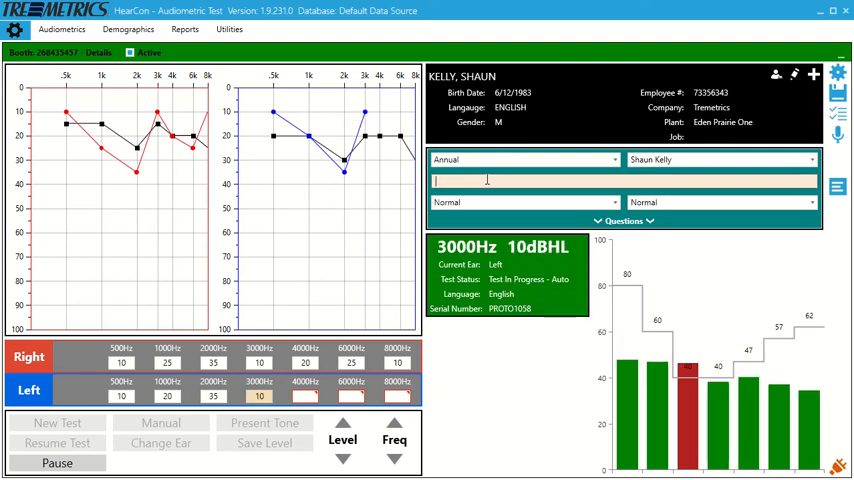
{"action": "type", "text": "Test"}
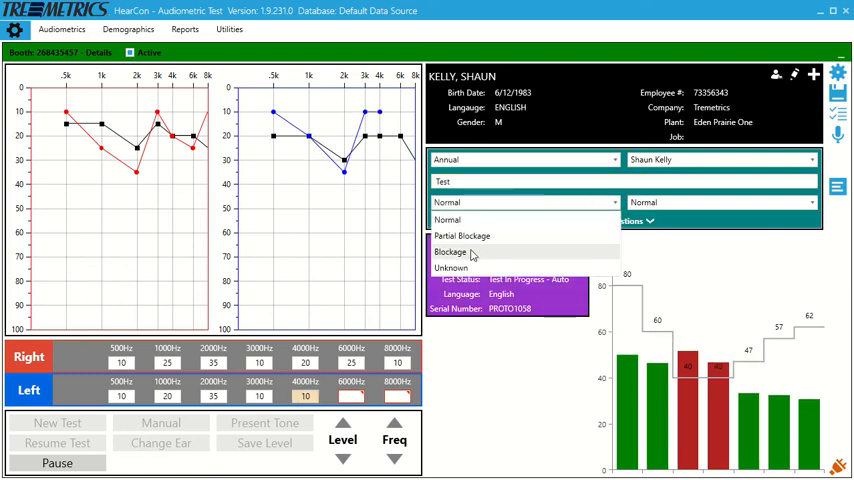
{"action": "left_click", "coordinate": [448, 220]}
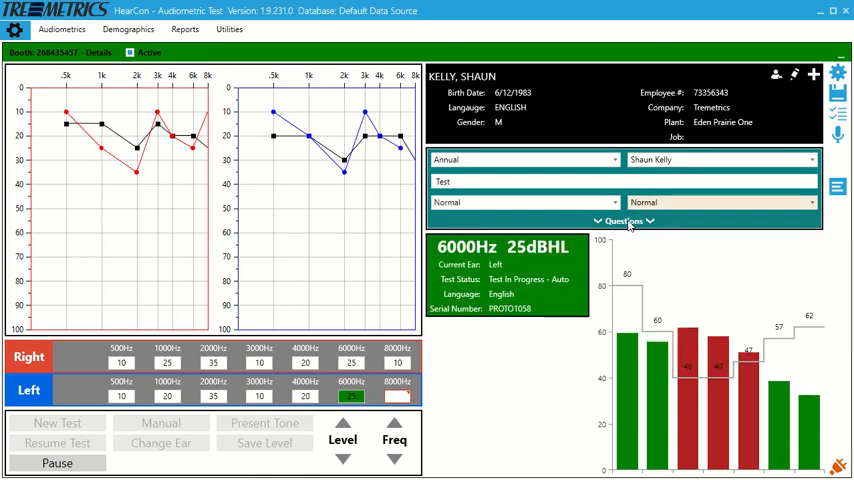
Step: Answer the hearing-history questions on protection and noise exposure, then collapse the panel
{"action": "left_click", "coordinate": [624, 220]}
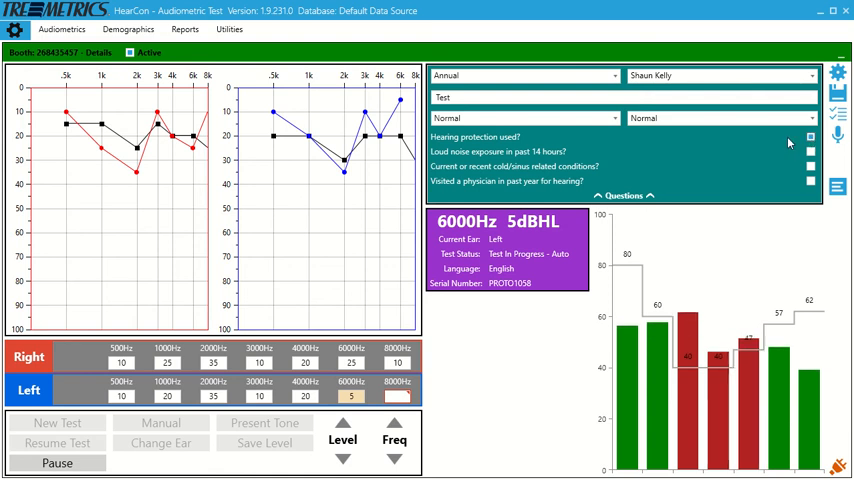
{"action": "left_click", "coordinate": [342, 424]}
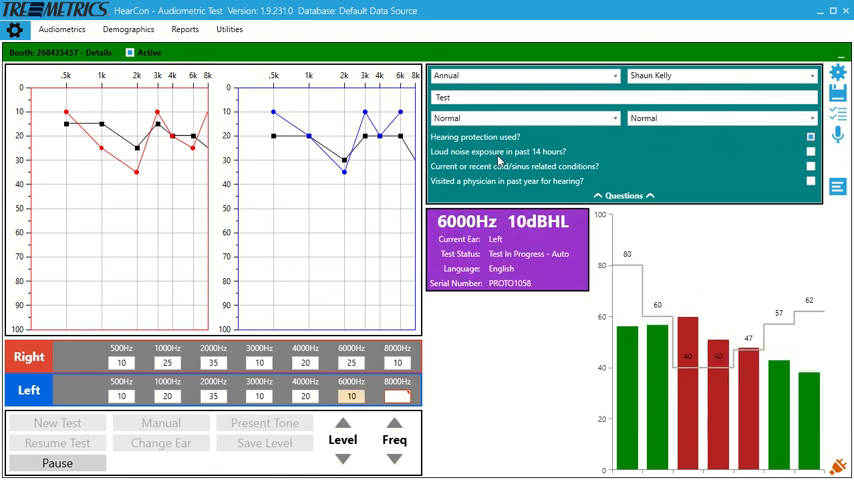
{"action": "left_click", "coordinate": [342, 458]}
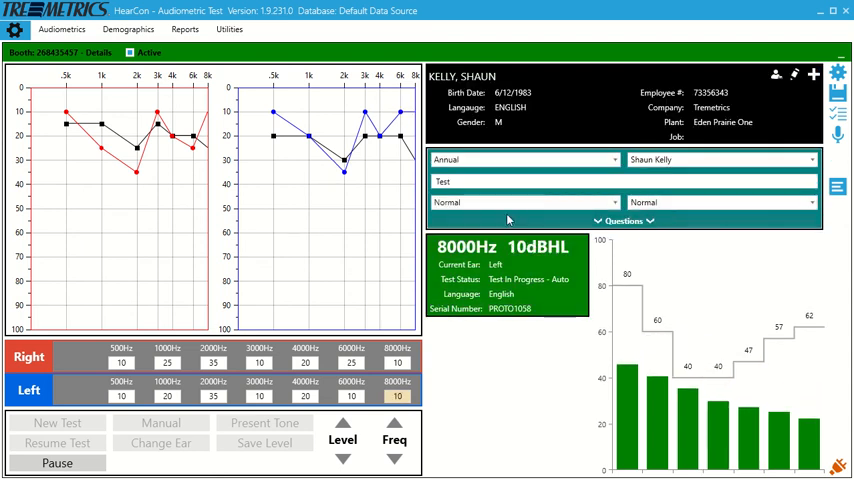
{"action": "left_click", "coordinate": [342, 458]}
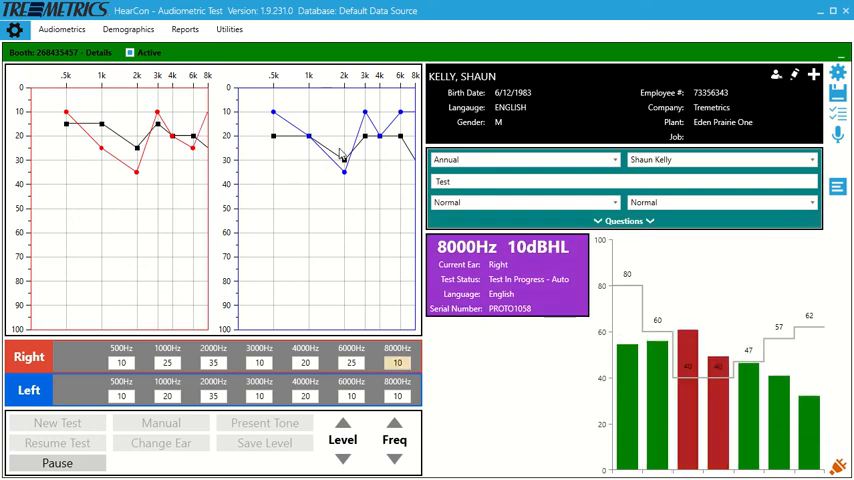
Step: Respond to the remaining left and right ear tones until both audiograms are complete
{"action": "left_click", "coordinate": [342, 458]}
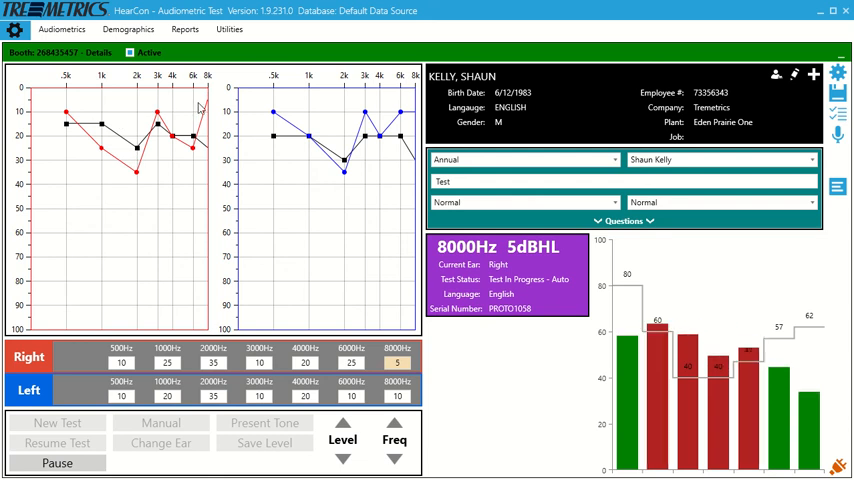
{"action": "left_click", "coordinate": [342, 460]}
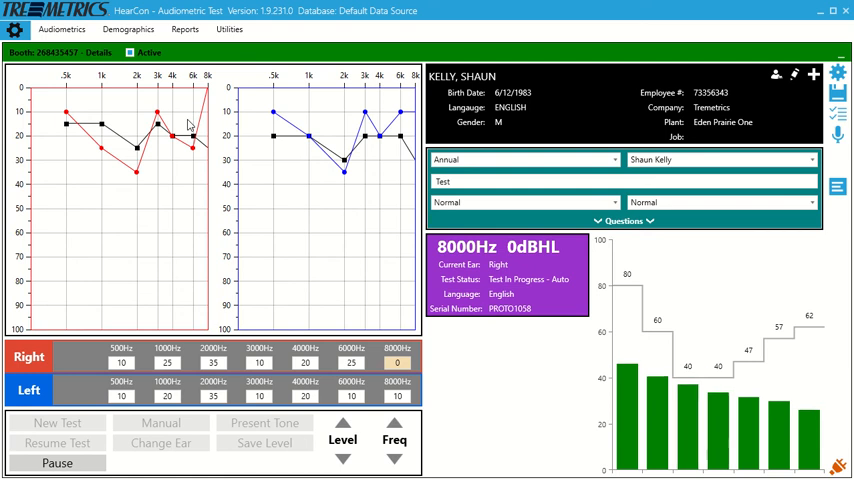
{"action": "left_click", "coordinate": [344, 424]}
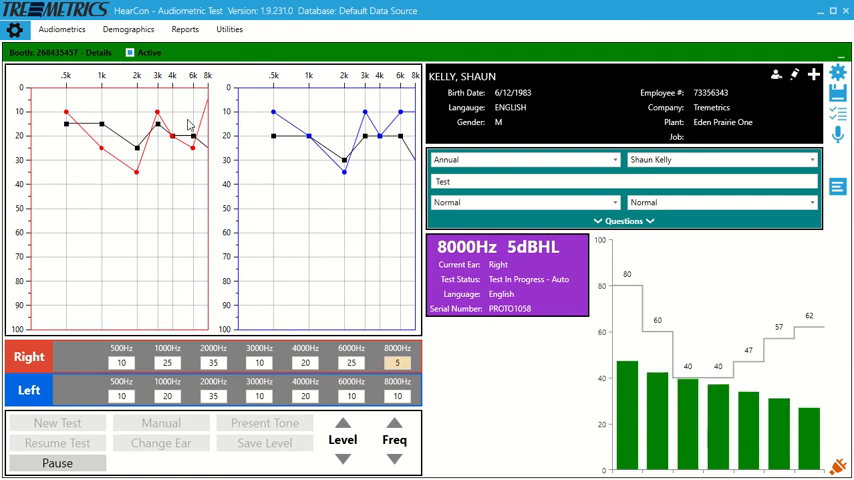
{"action": "left_click", "coordinate": [342, 424]}
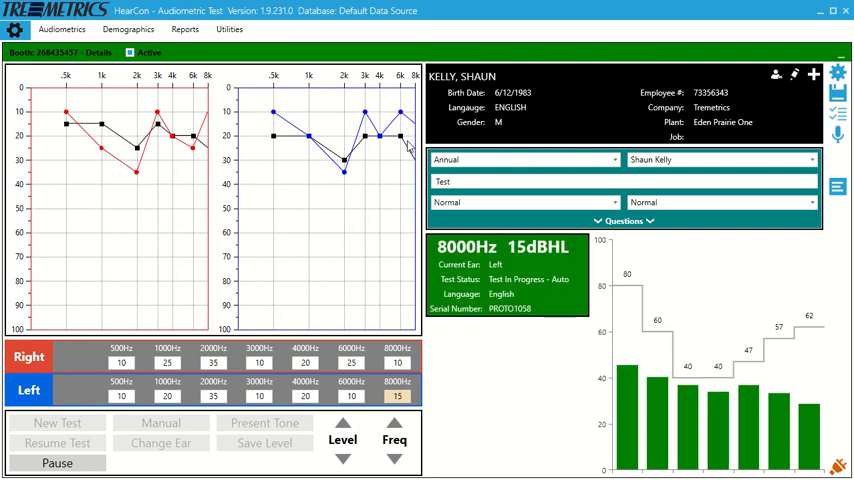
{"action": "left_click", "coordinate": [344, 458]}
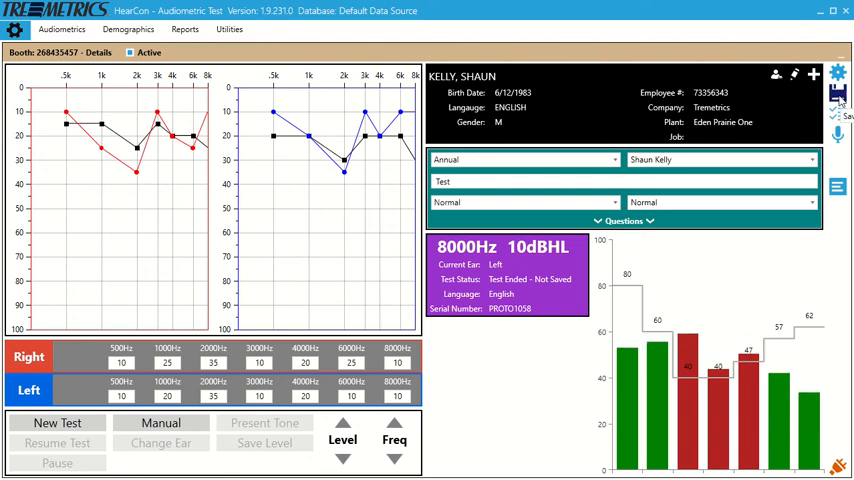
{"action": "left_click", "coordinate": [838, 92]}
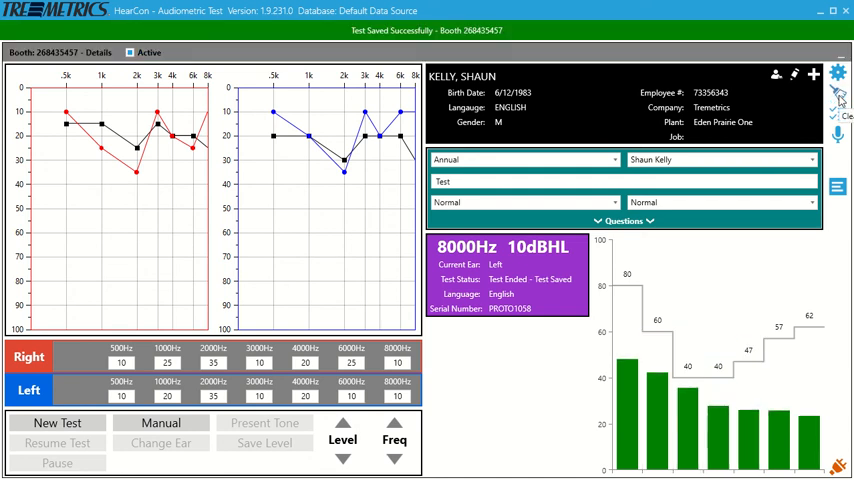